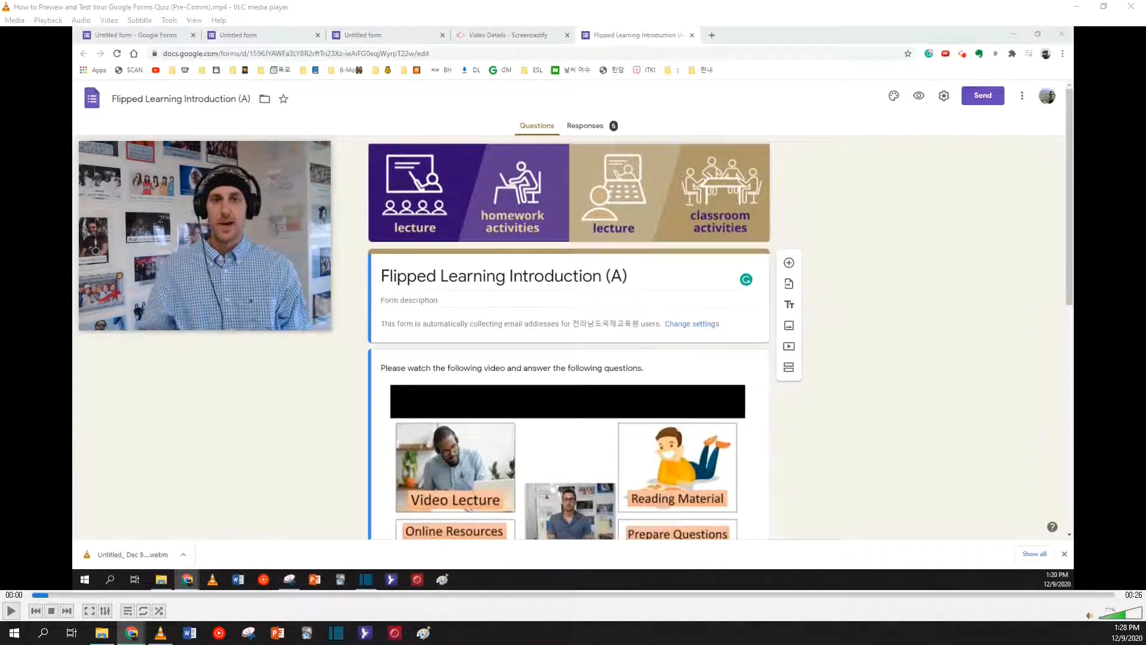
Preview the quiz as a respondent and play the embedded lecture video
scroll(down, 3)
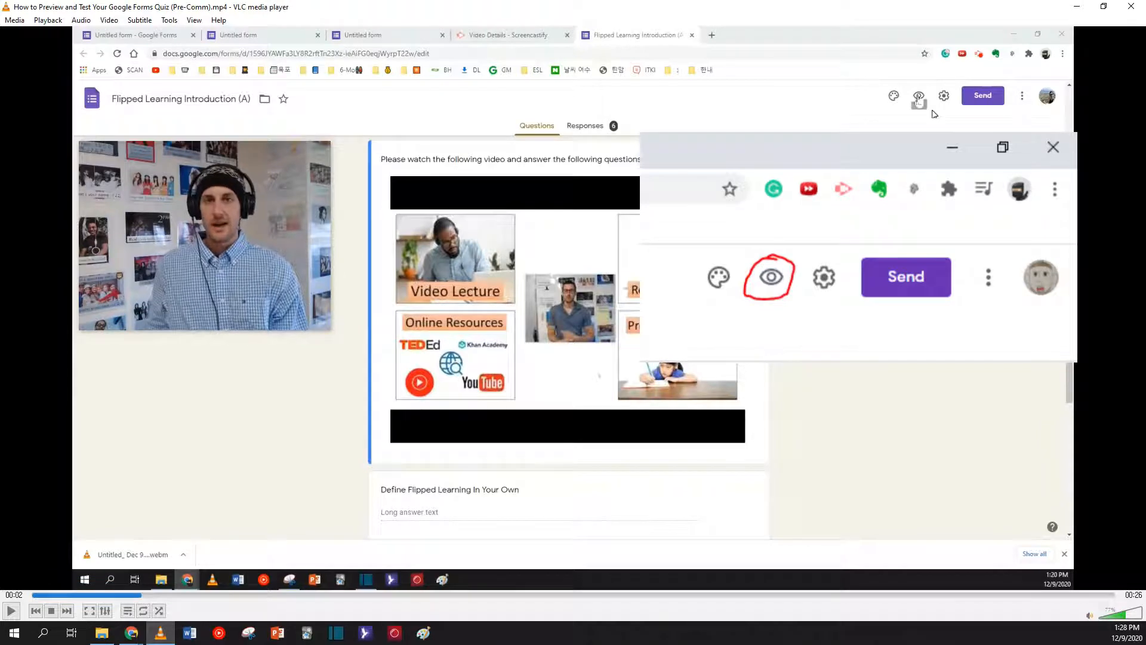
mouse_move(918, 96)
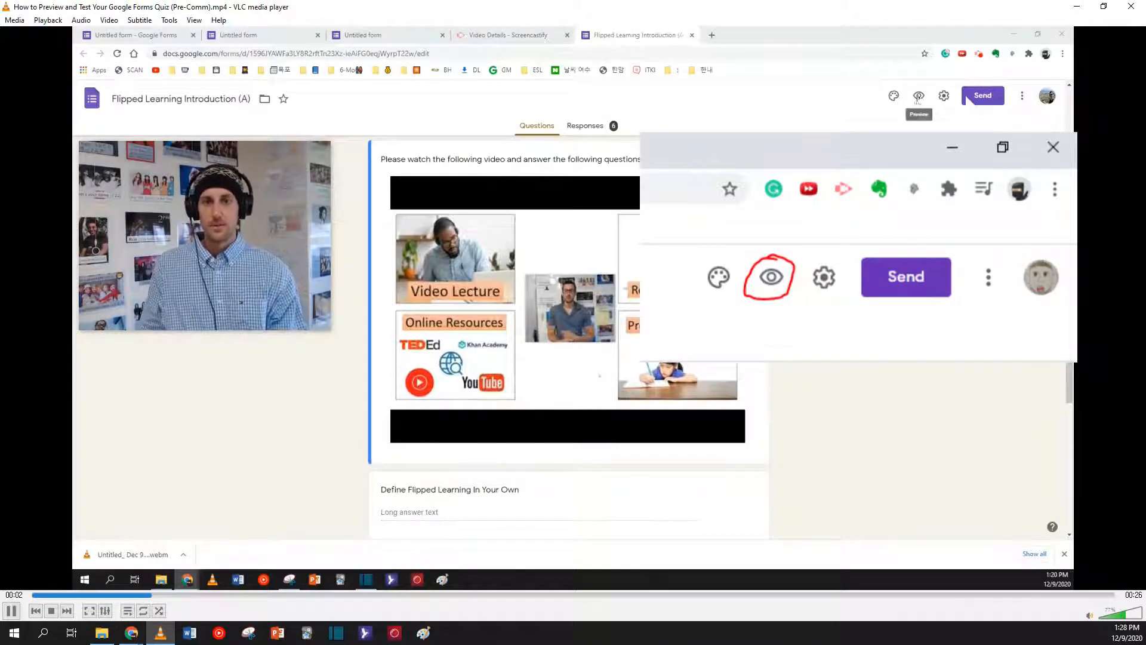
click(918, 95)
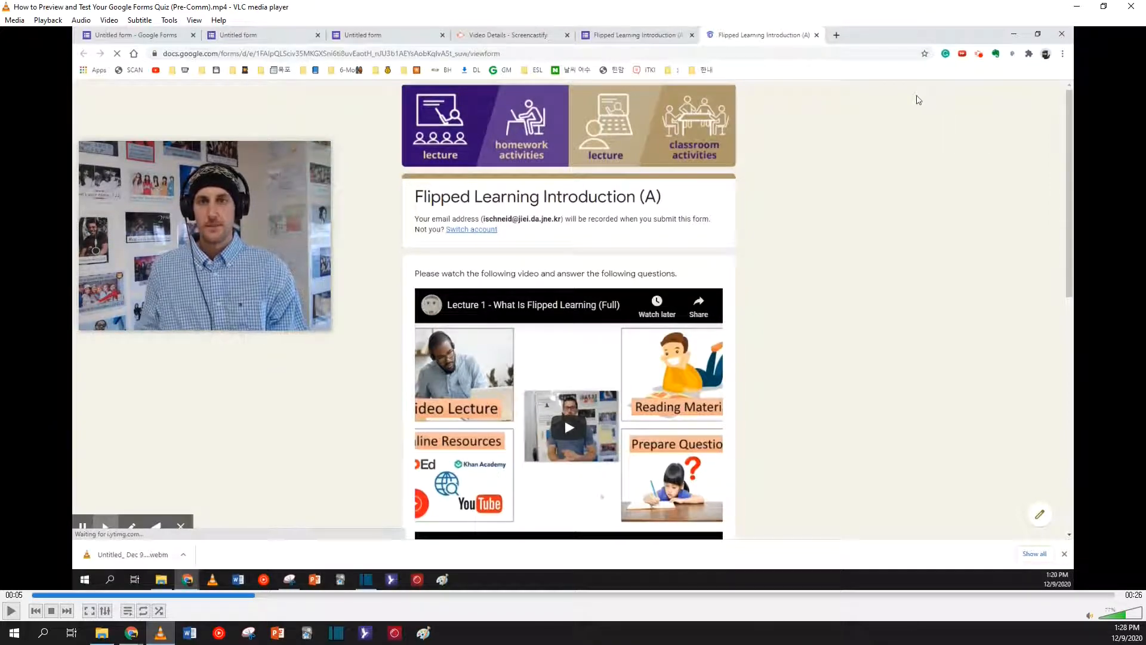
scroll(down, 3)
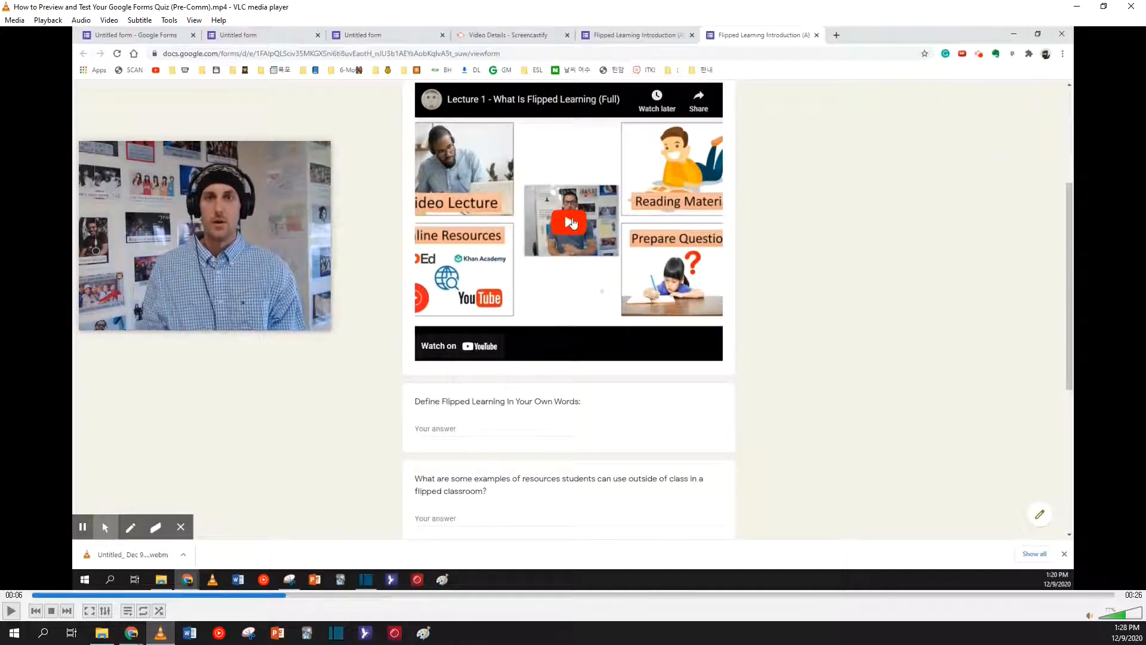
click(569, 222)
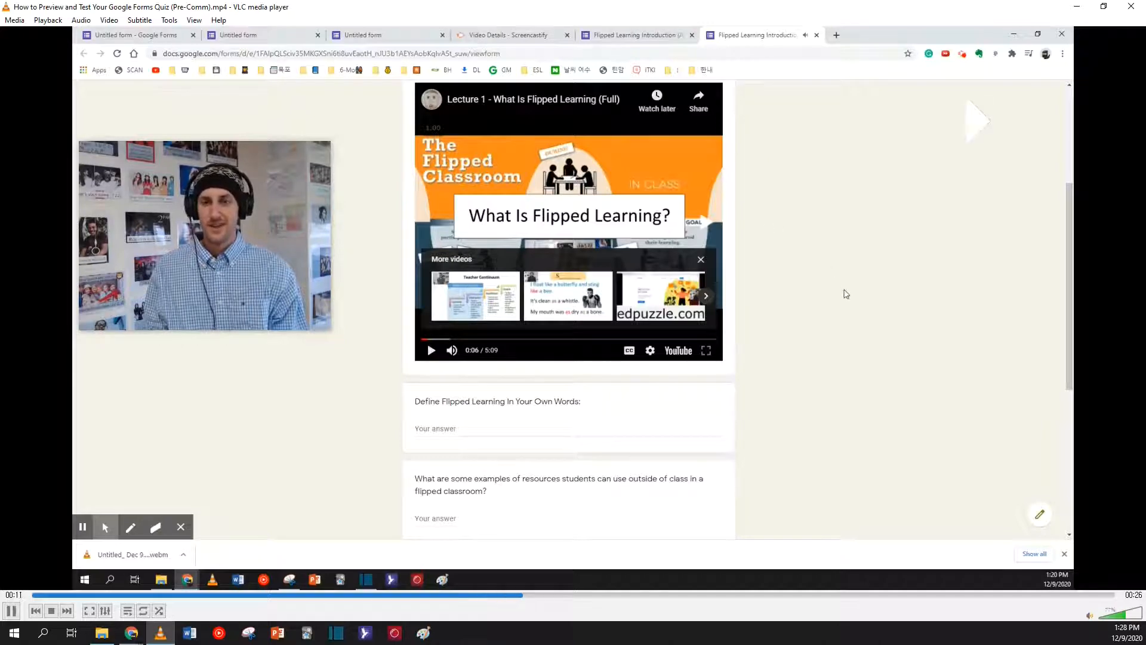
Answer the questions ('I like cake.', 'Flipped le') and submit to reach 'Your response has been recorded'
scroll(down, 3)
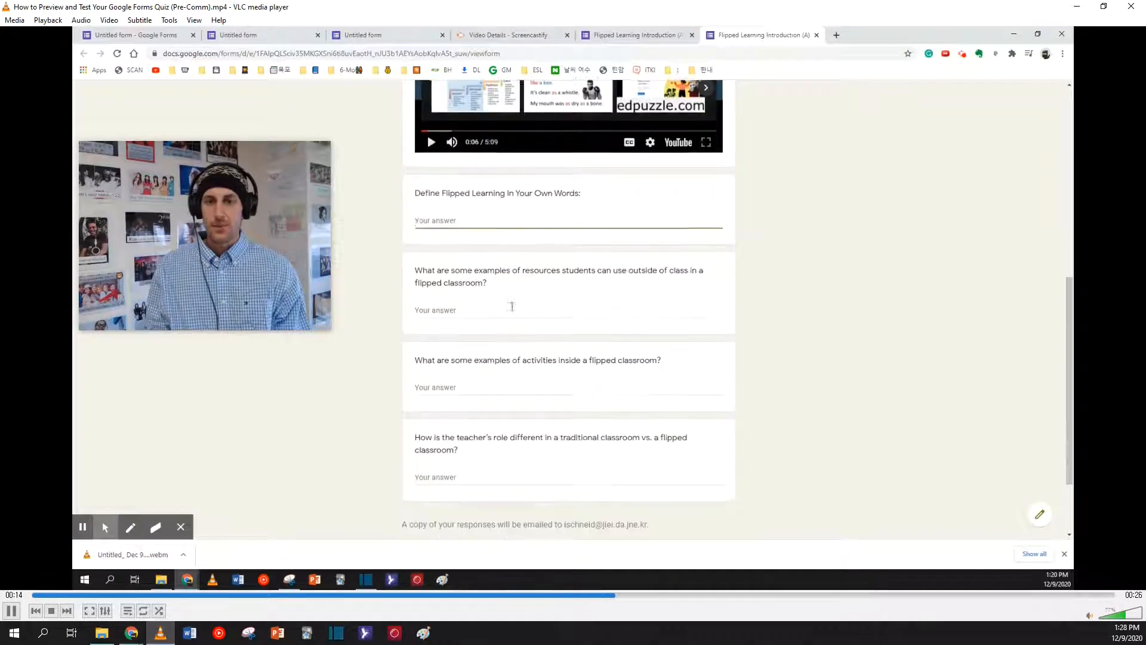
text(I like cake.)
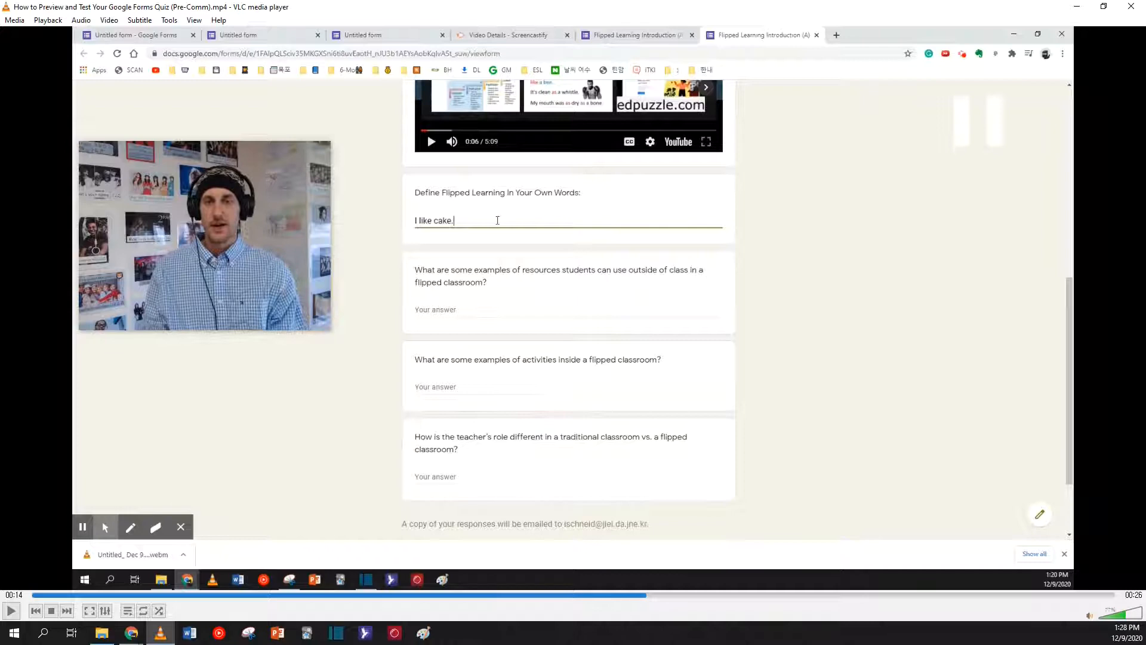
text(Flipped learning is th)
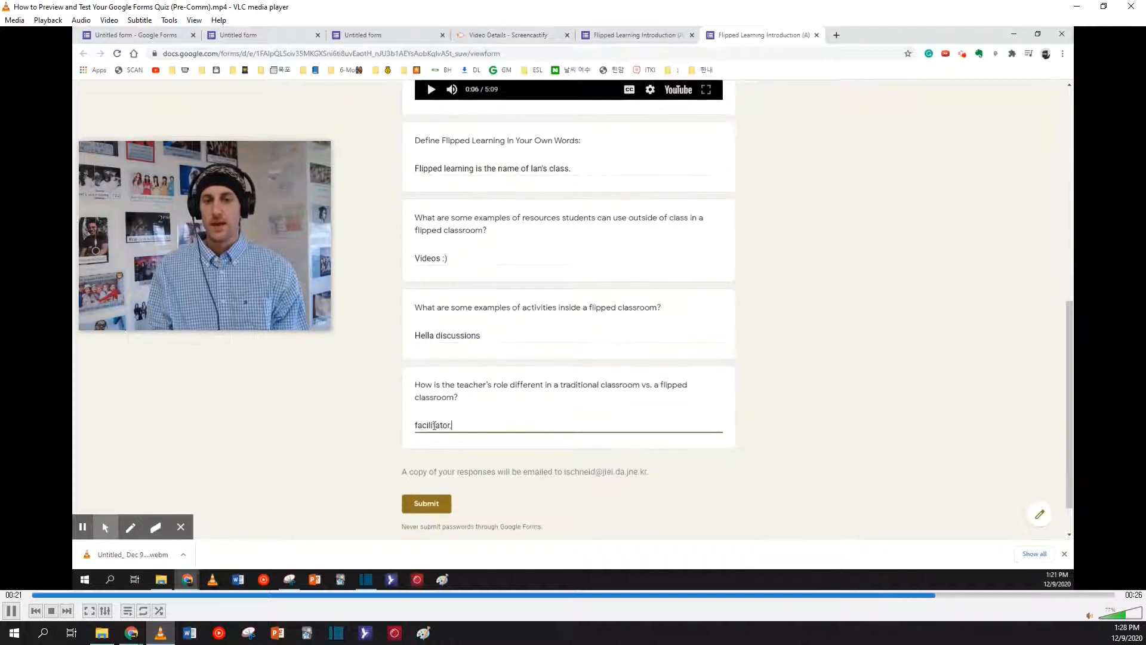
click(426, 503)
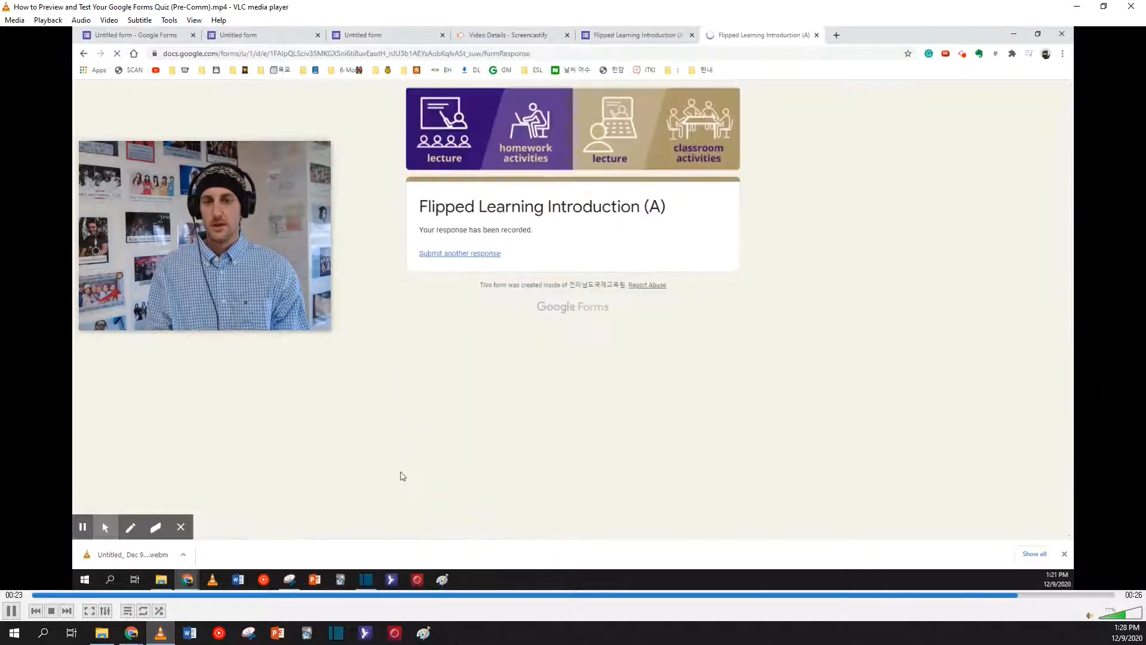